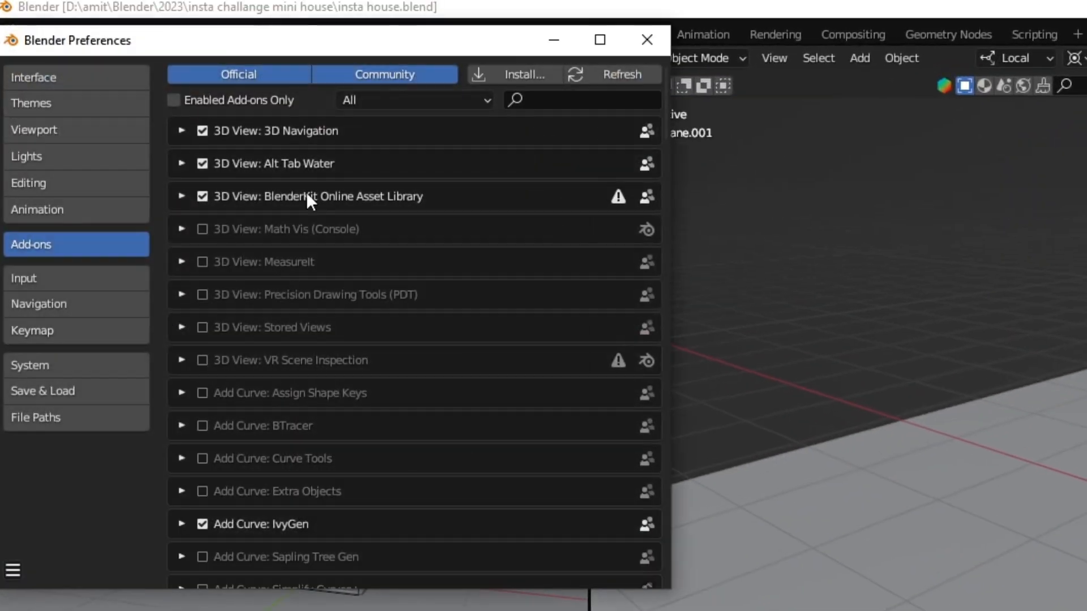
- Filter the add-on list with 'ca' to locate the Add Camera Rigs add-on
text(ca)
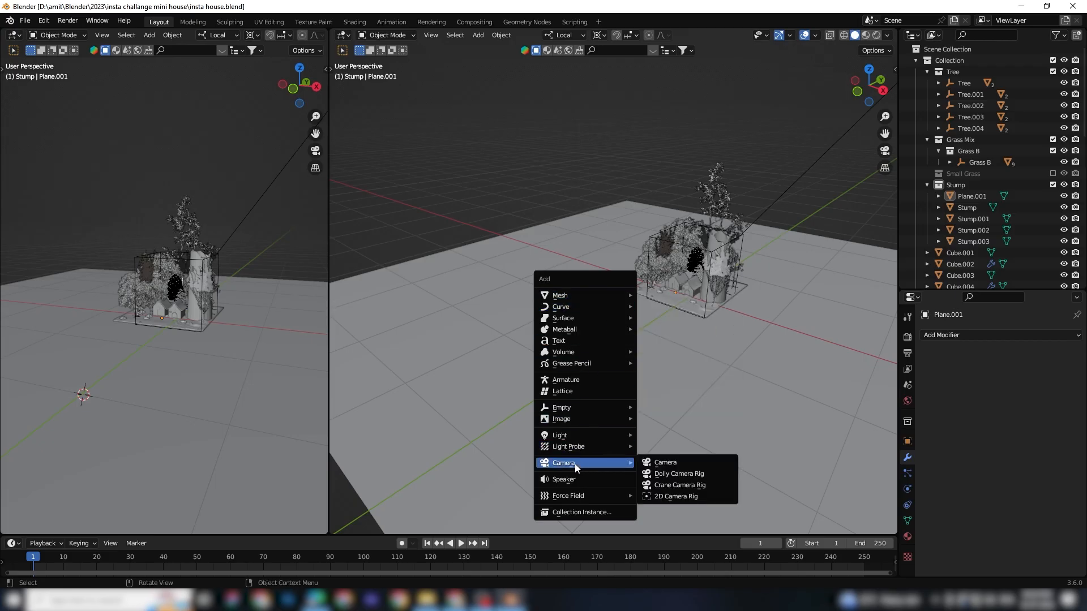
mouse_move(676, 496)
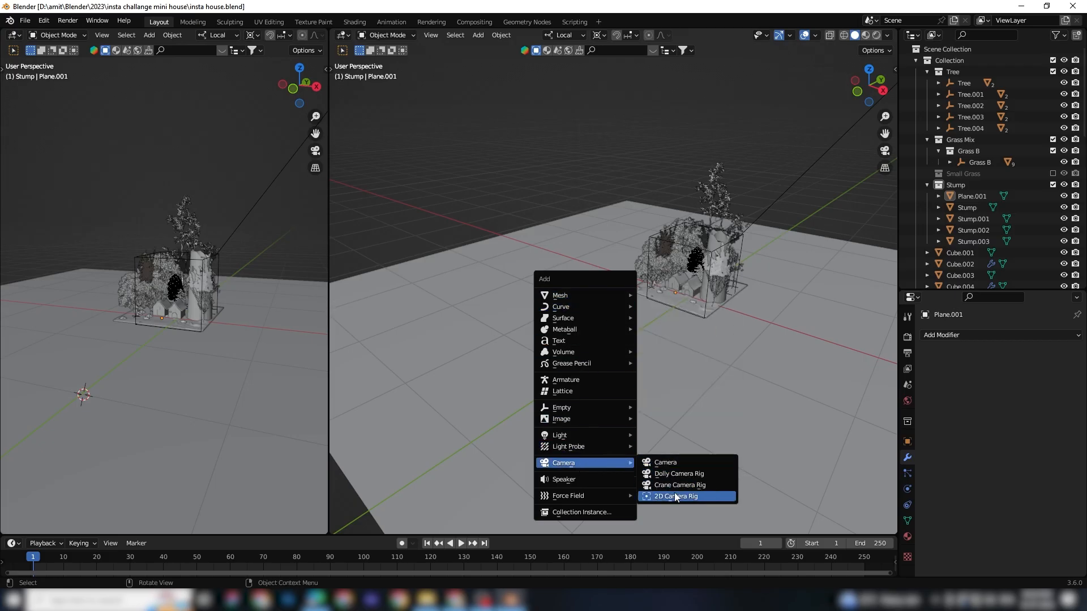
- Add a Dolly camera rig to the mini house scene
click(678, 473)
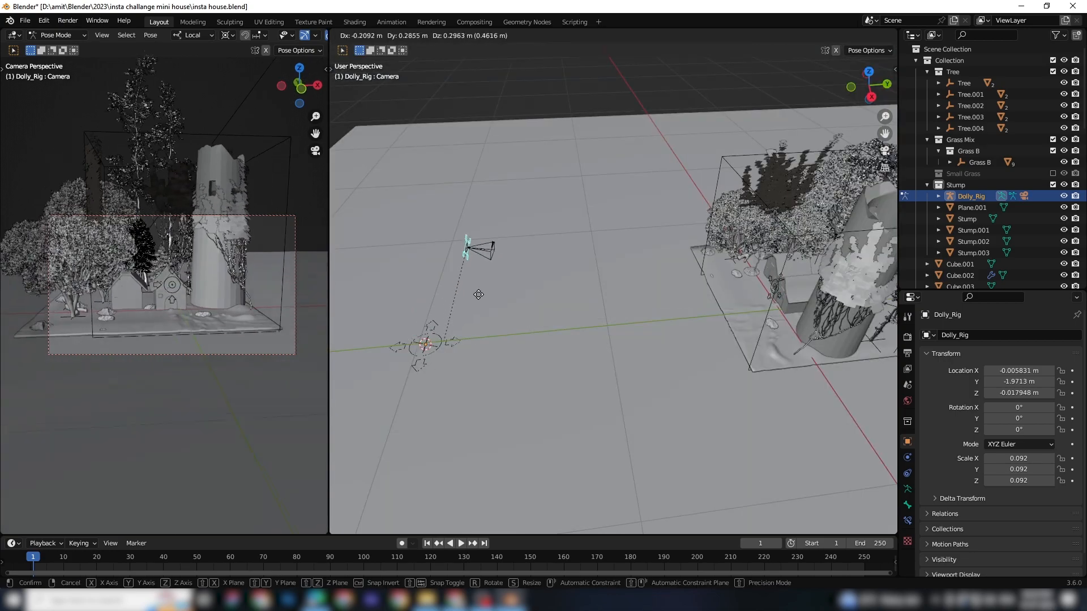
mouse_move(541, 366)
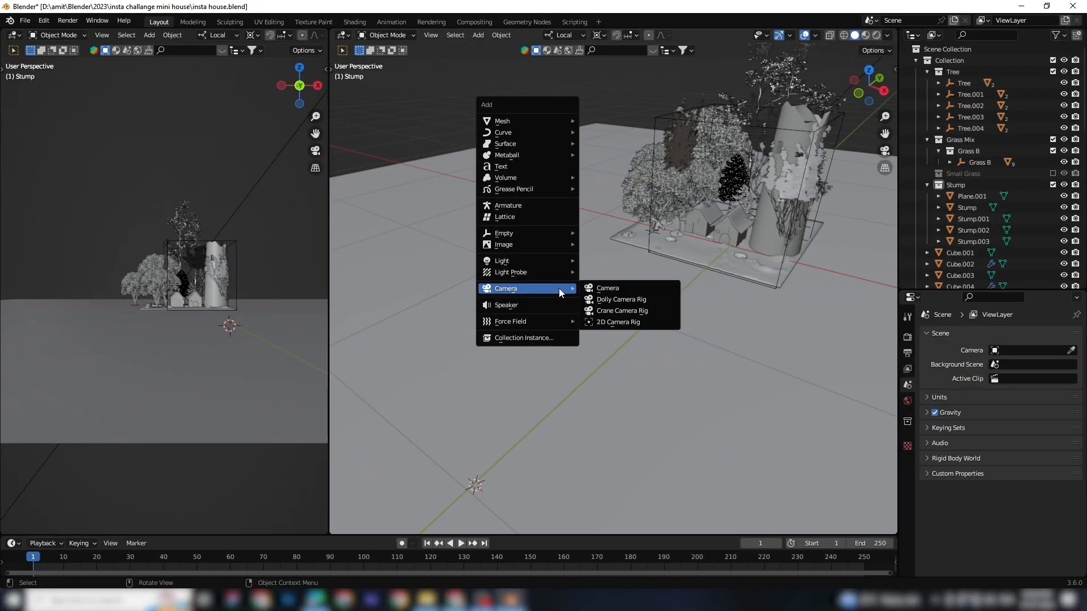
- Add a Crane camera rig and scale its crane arm bone larger
click(621, 310)
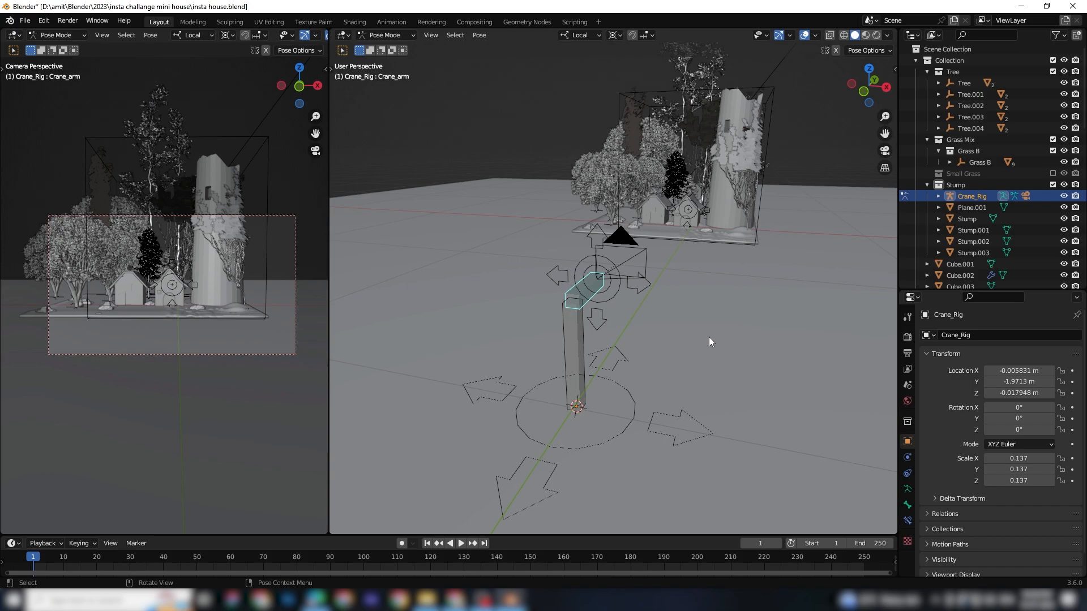
key(s)
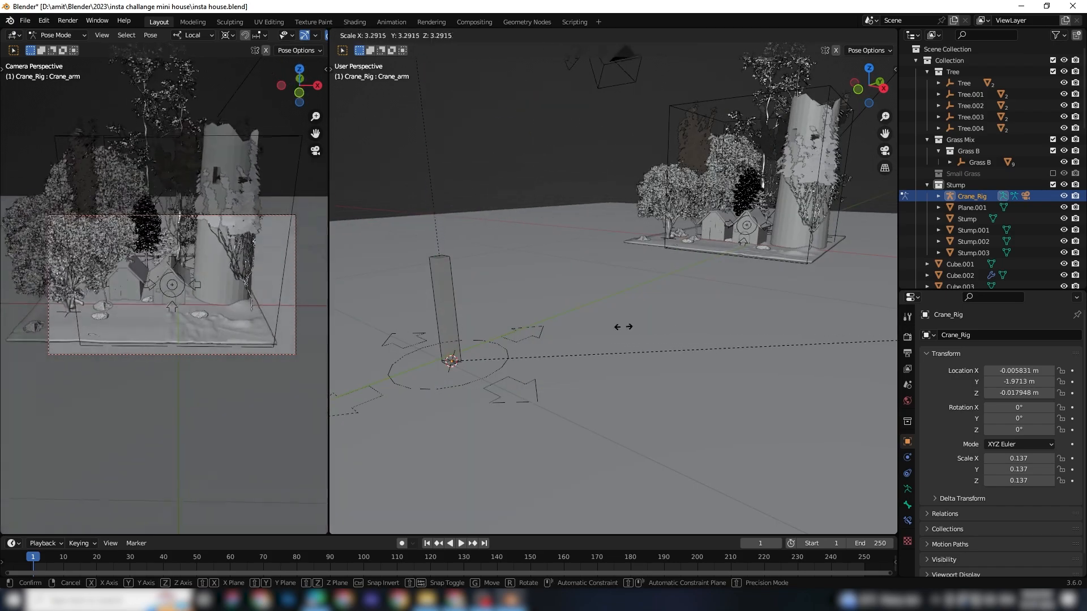